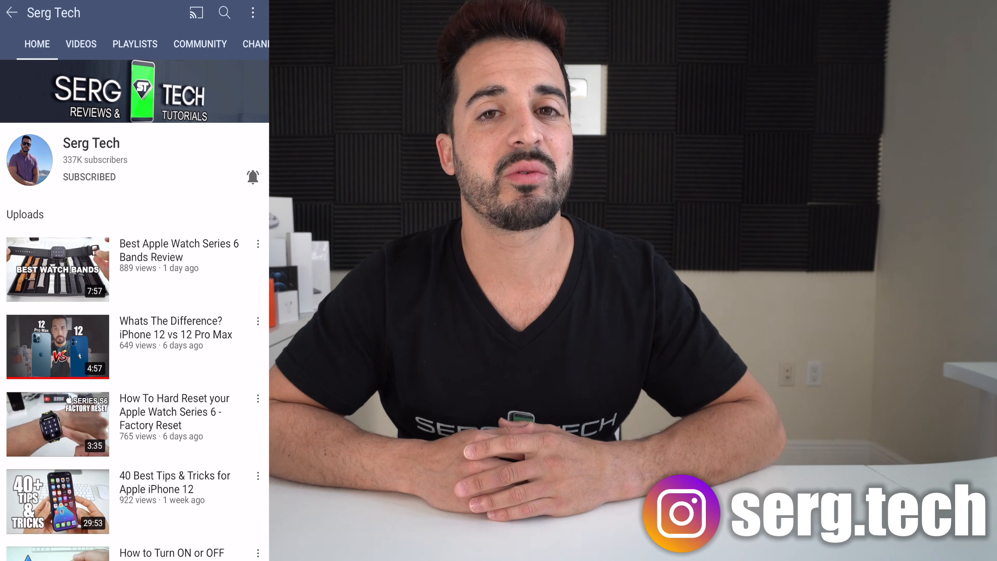
Step: Scroll down the Recovery Assistant user selection screen
scroll("down", 3)
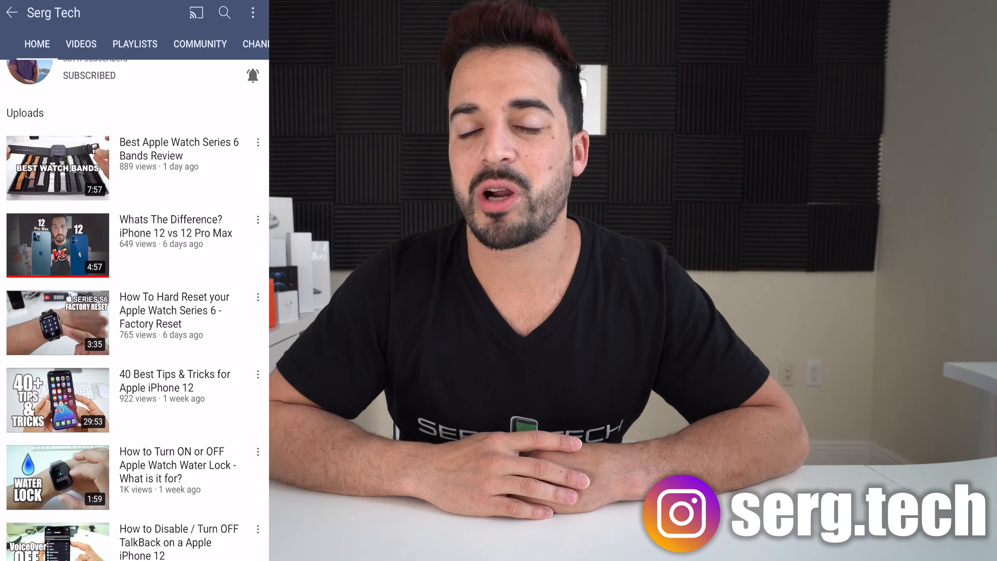
scroll("down", 3)
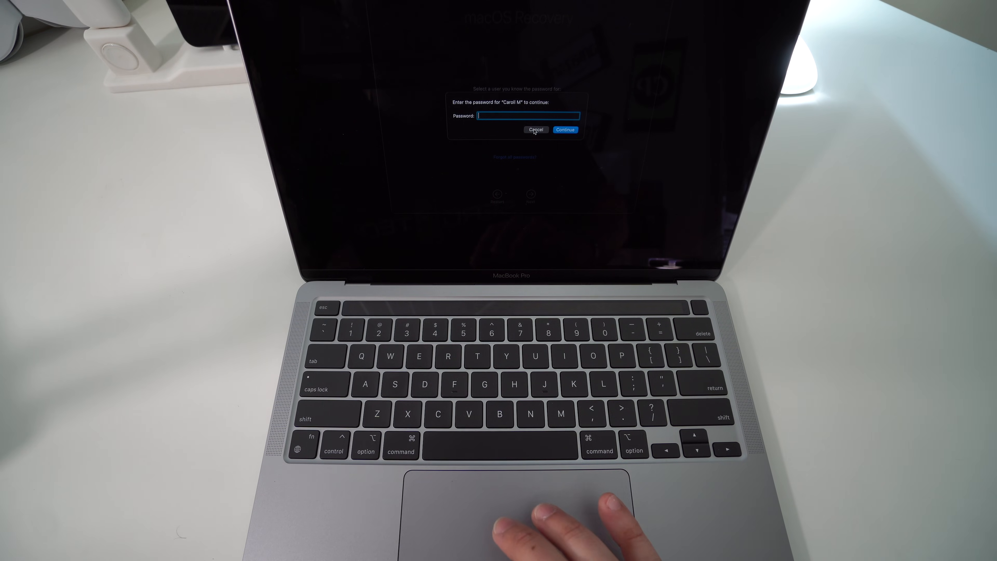
Step: Cancel the password prompt and choose Erase Mac… from the Recovery Assistant menu
left_click(536, 130)
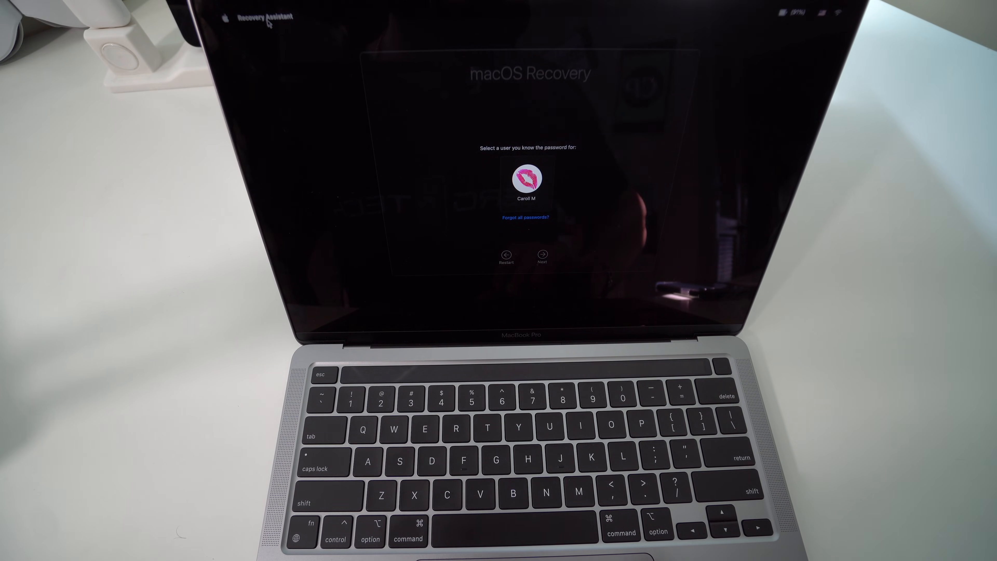
left_click(258, 17)
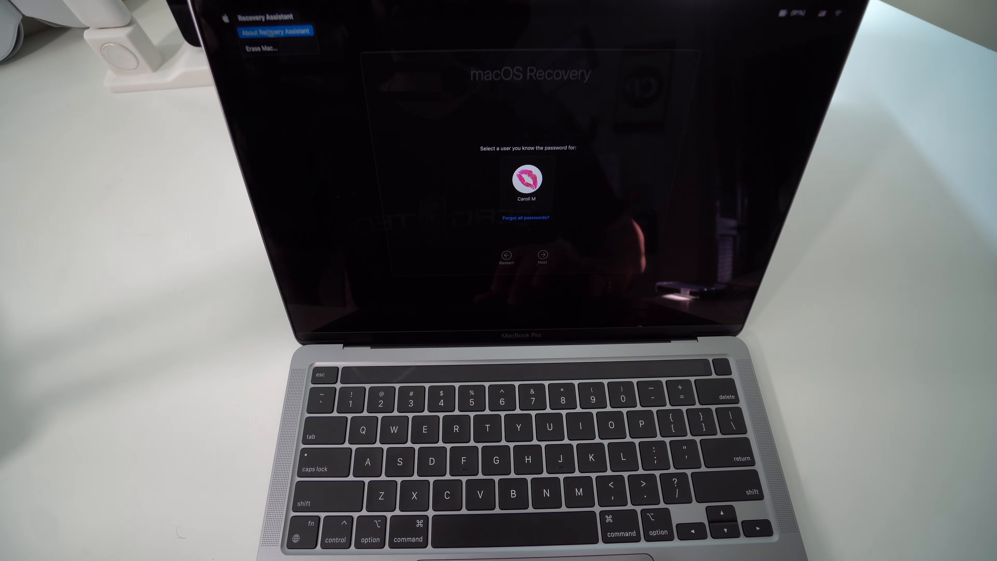
mouse_move(262, 48)
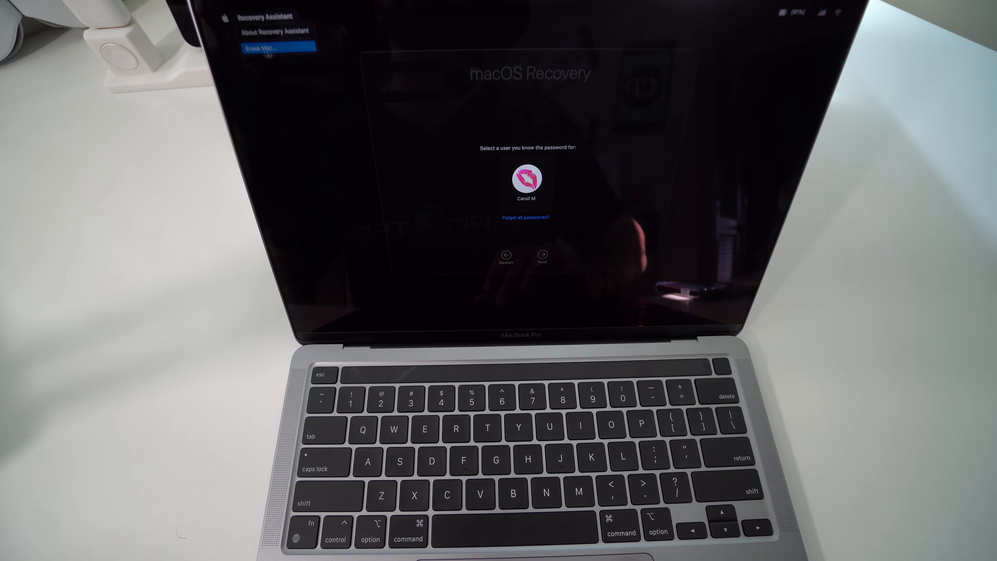
left_click(269, 47)
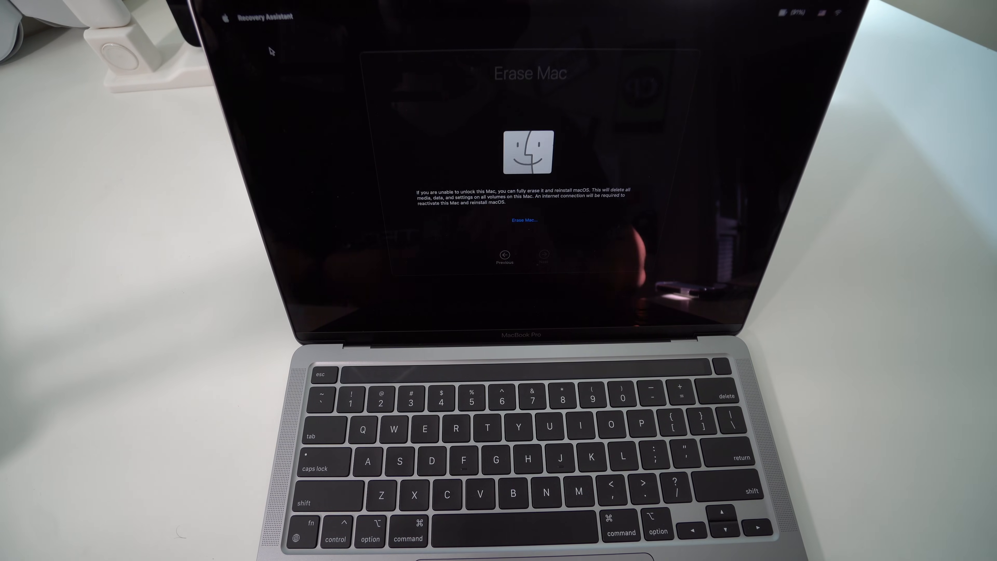